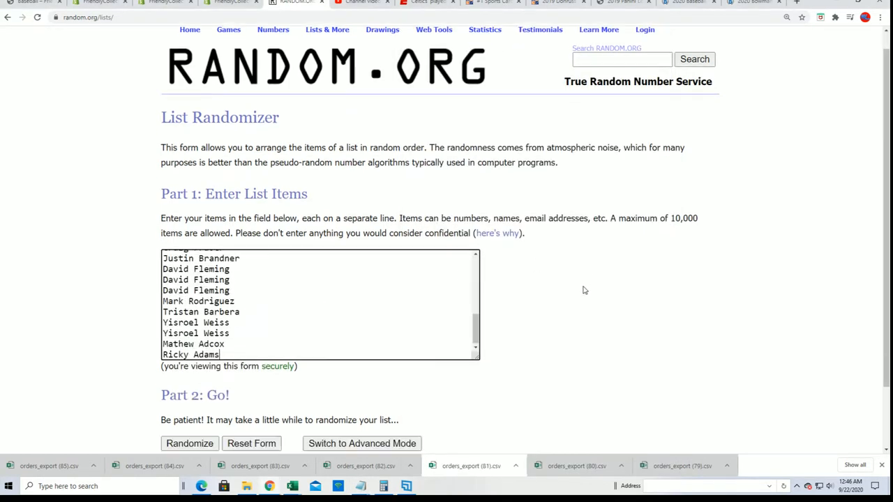
- Shuffle the 30 owner names repeatedly until a final random order is produced
{"action": "left_click", "coordinate": [190, 444]}
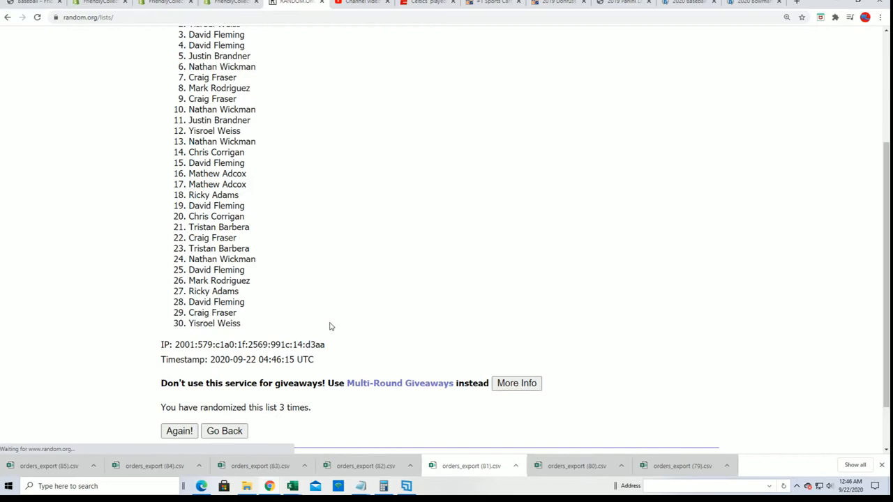
{"action": "left_click", "coordinate": [178, 431]}
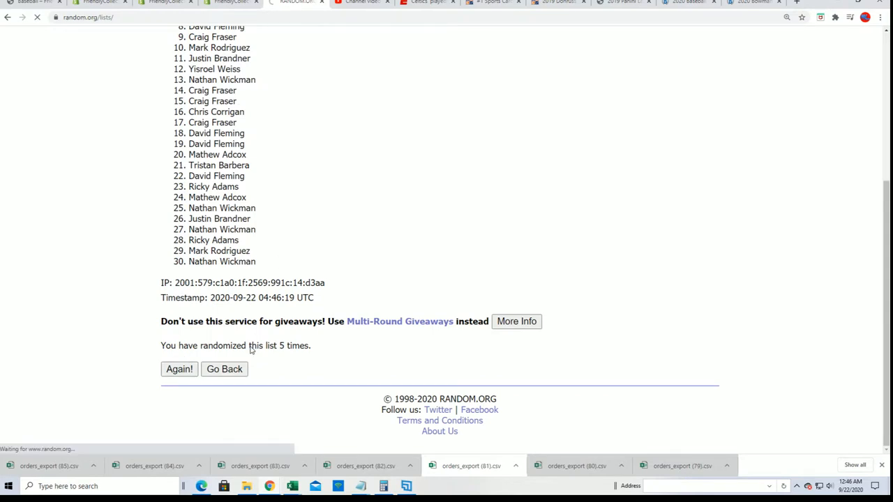
{"action": "left_click", "coordinate": [179, 368]}
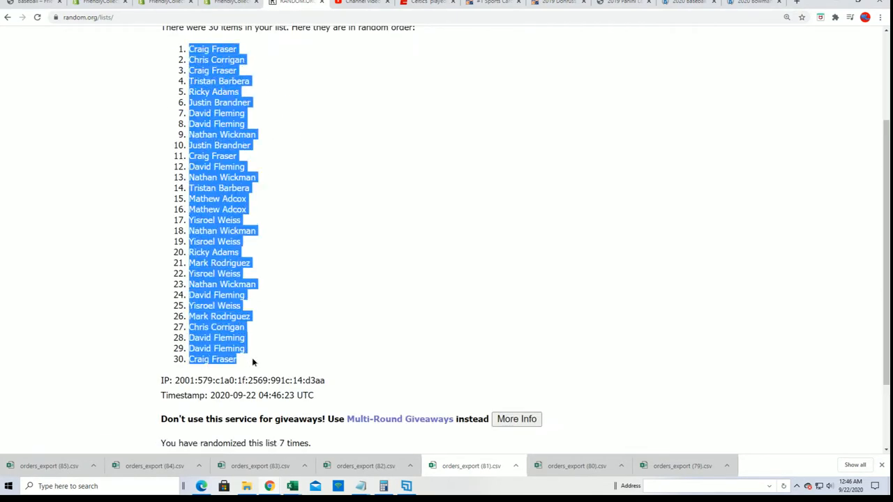
{"action": "mouse_move", "coordinate": [423, 366]}
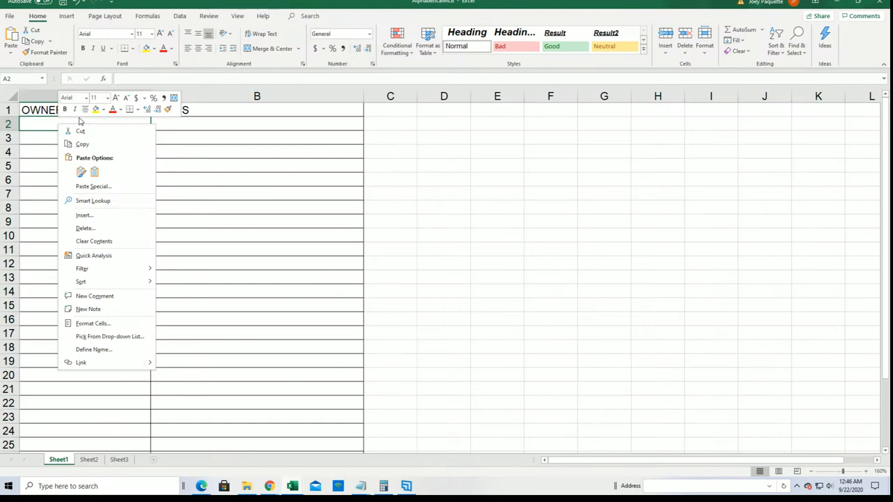
{"action": "left_click", "coordinate": [92, 186]}
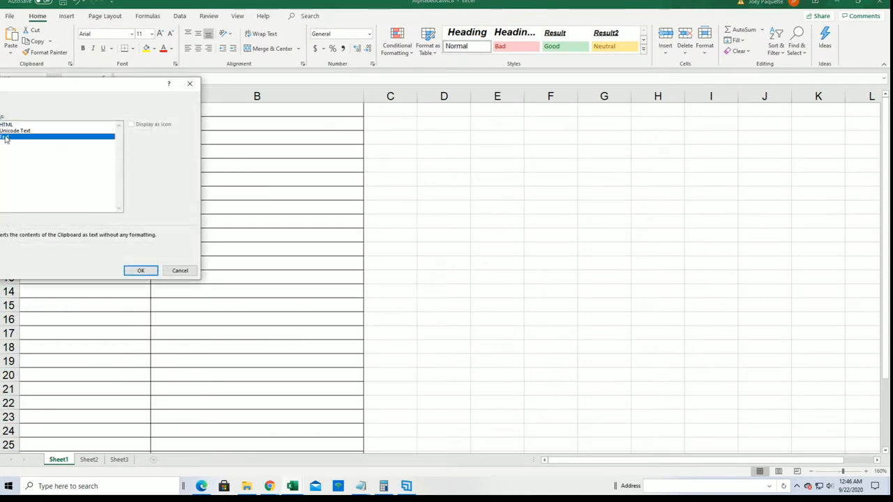
{"action": "left_click", "coordinate": [139, 271]}
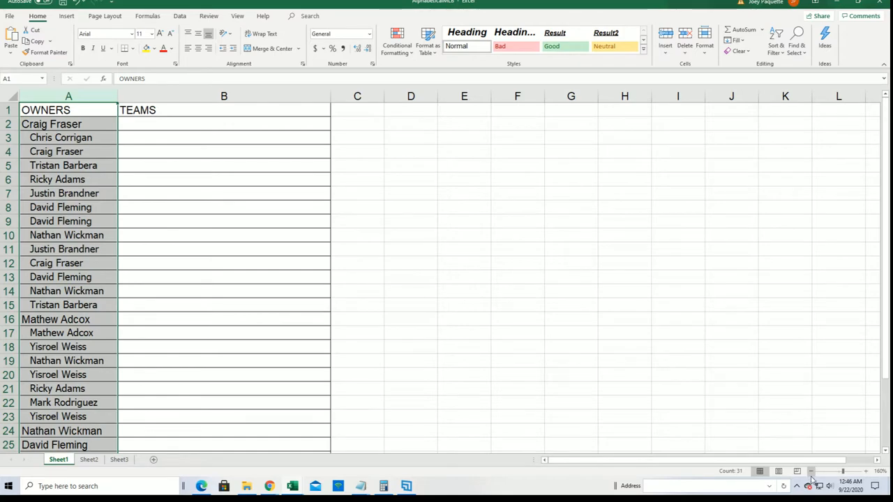
{"action": "left_click", "coordinate": [817, 472]}
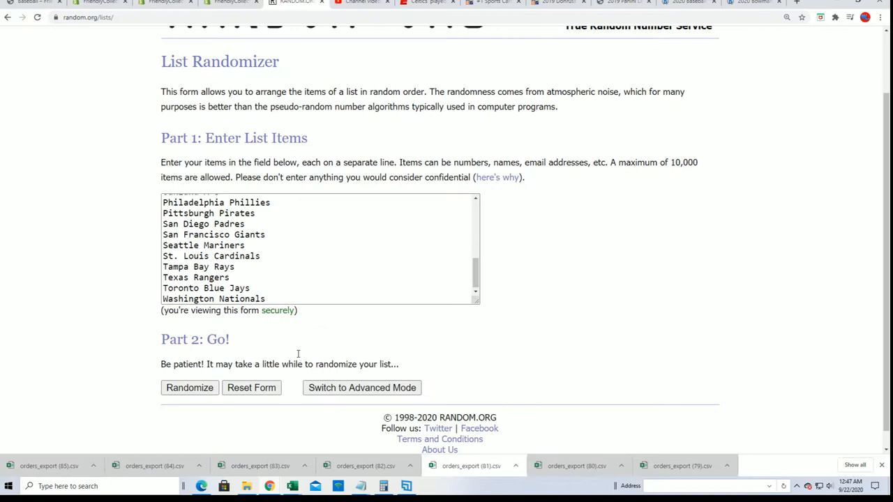
- Shuffle the 30 MLB team names six times, ending with San Francisco Giants first
{"action": "left_click", "coordinate": [190, 387]}
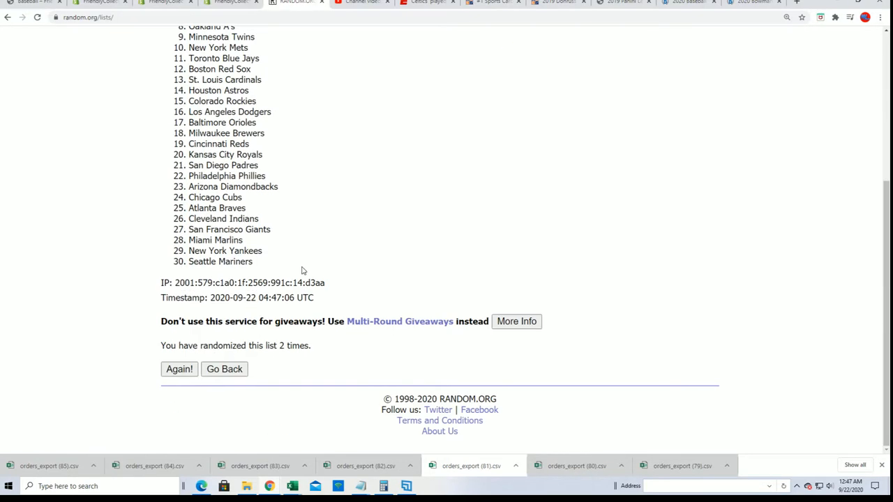
{"action": "mouse_move", "coordinate": [254, 286]}
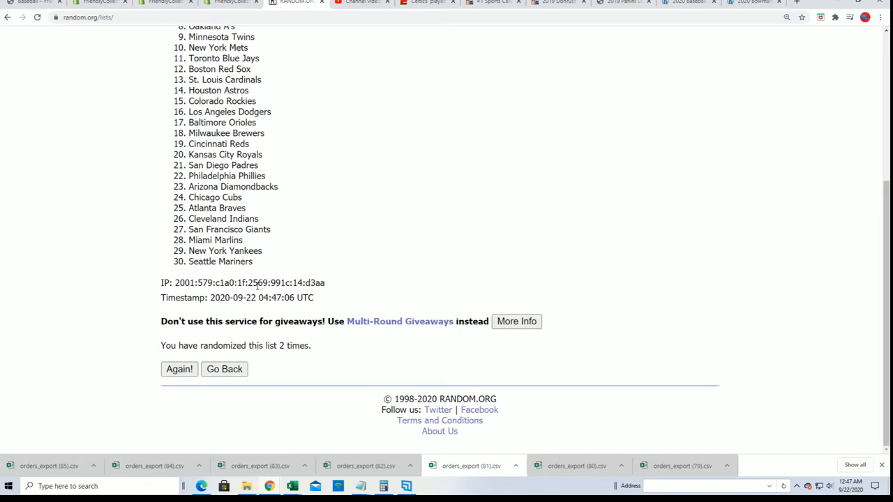
{"action": "mouse_move", "coordinate": [179, 368]}
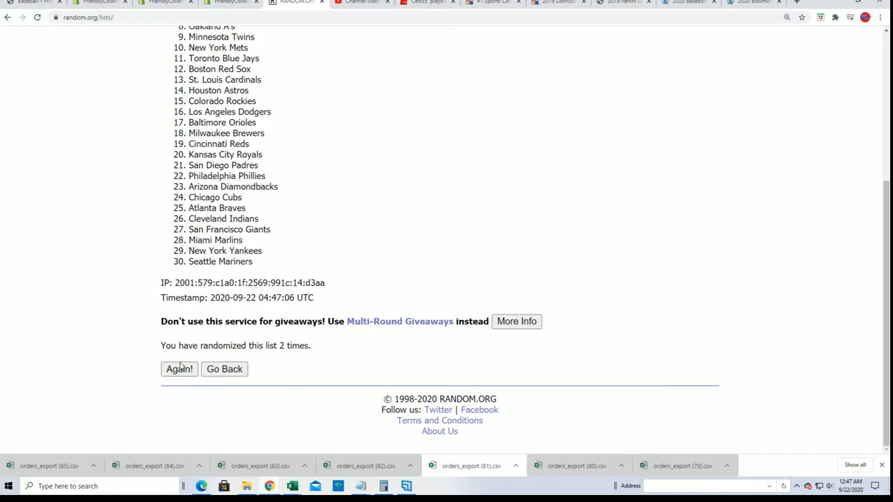
{"action": "left_click", "coordinate": [179, 368]}
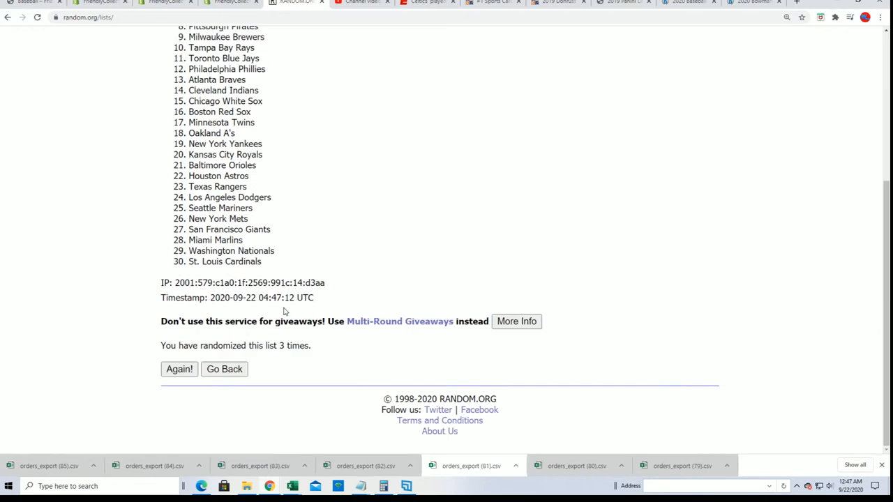
{"action": "mouse_move", "coordinate": [224, 335]}
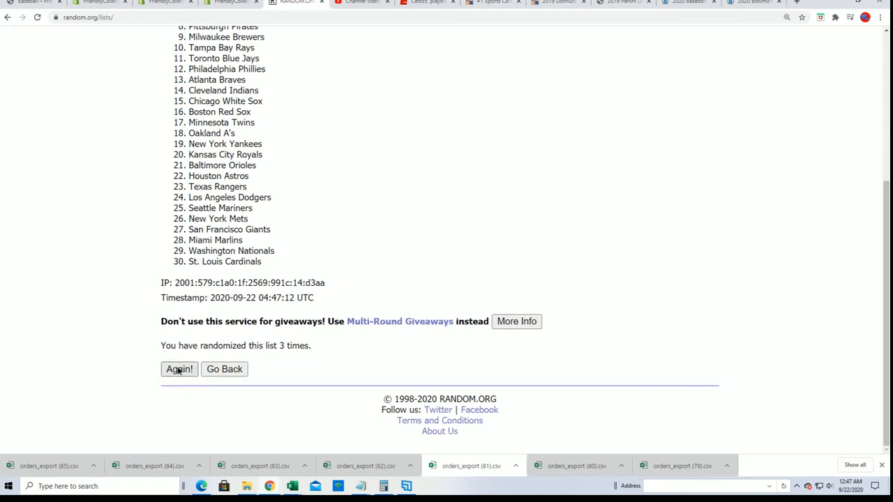
{"action": "left_click", "coordinate": [178, 368]}
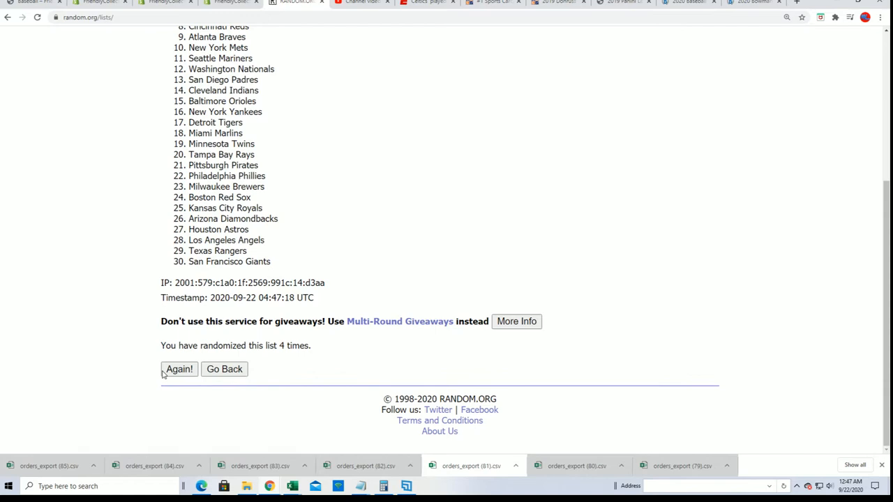
{"action": "left_click", "coordinate": [178, 368]}
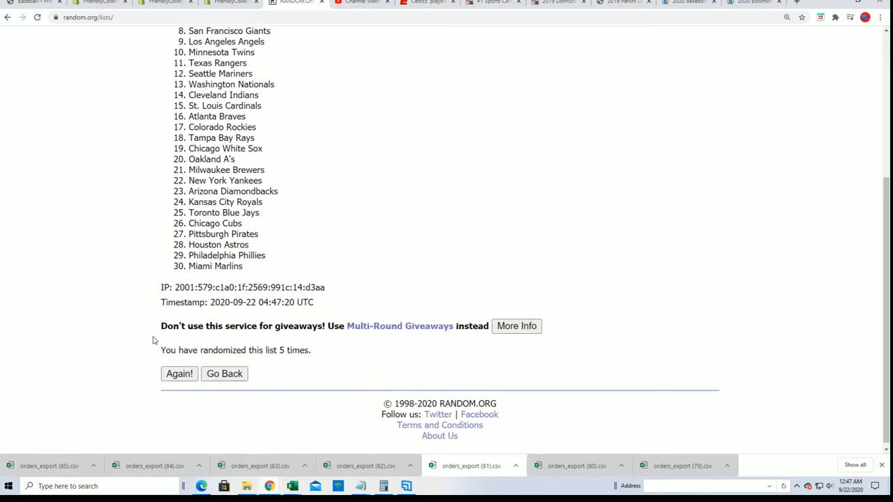
{"action": "left_click", "coordinate": [179, 374]}
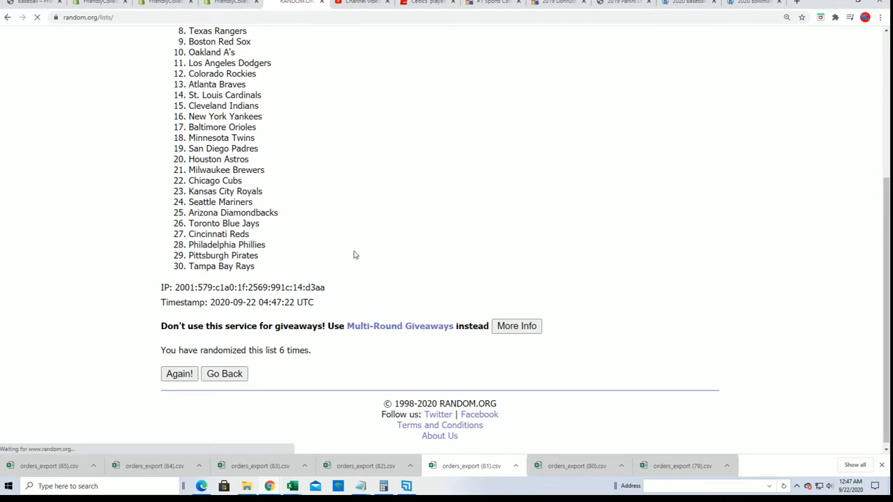
{"action": "left_click", "coordinate": [178, 374]}
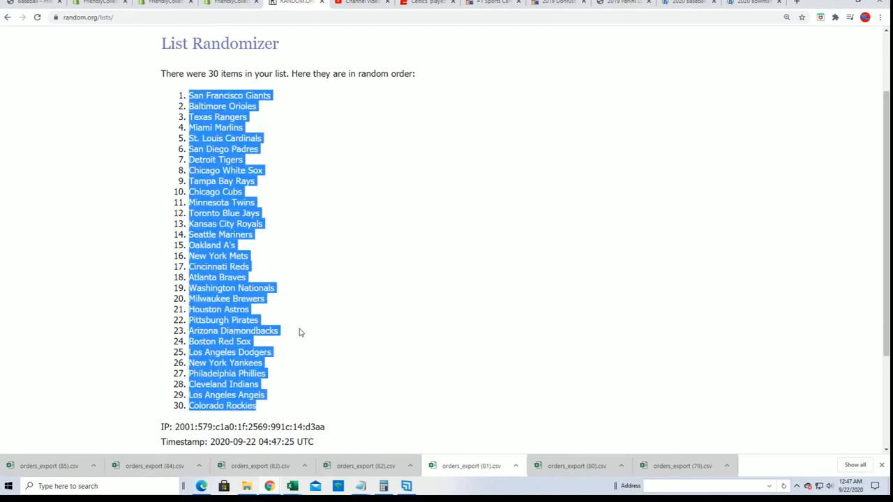
{"action": "scroll", "scroll_direction": "down", "scroll_amount": 3}
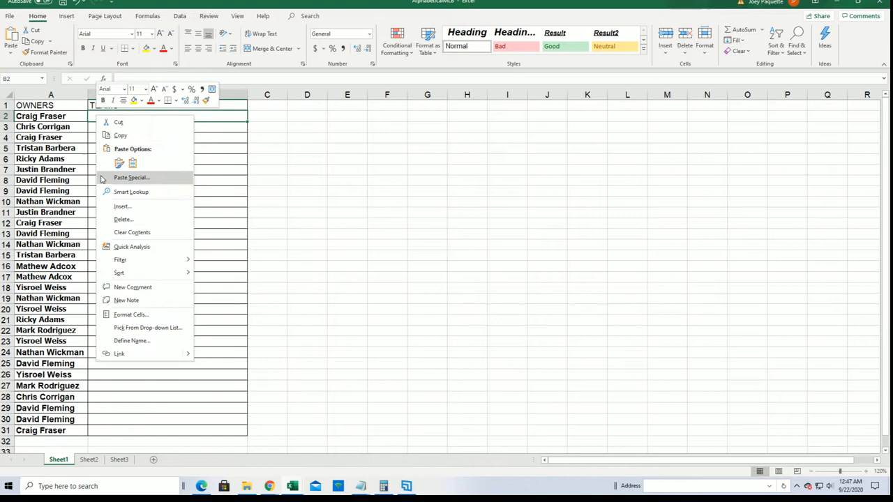
- Paste the teams as text under TEAMS and sort both columns A to Z by team
{"action": "left_click", "coordinate": [131, 177]}
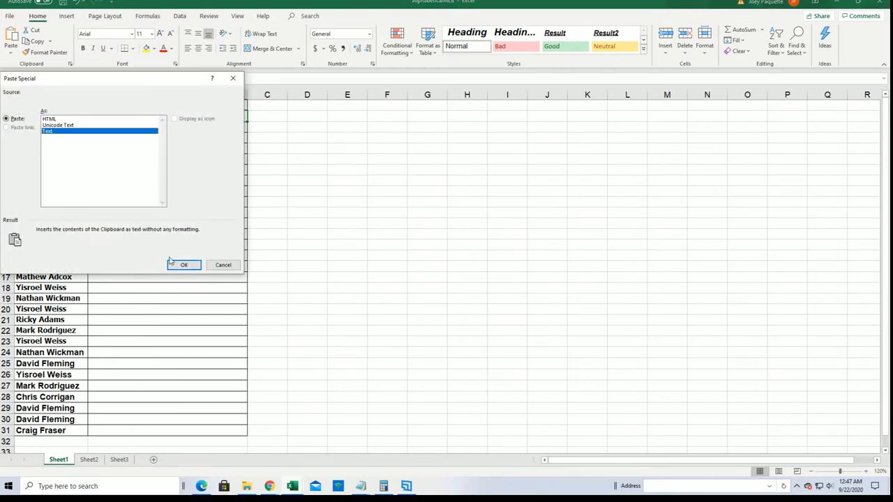
{"action": "left_click", "coordinate": [184, 265]}
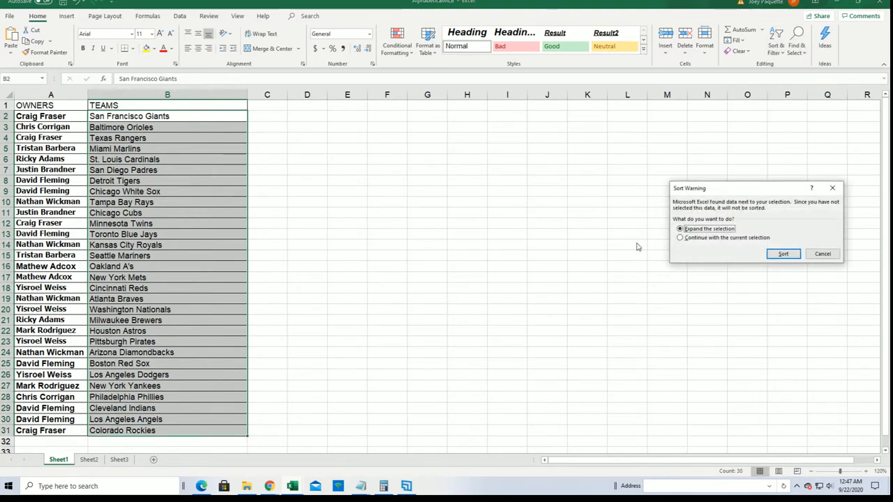
{"action": "left_click", "coordinate": [782, 254]}
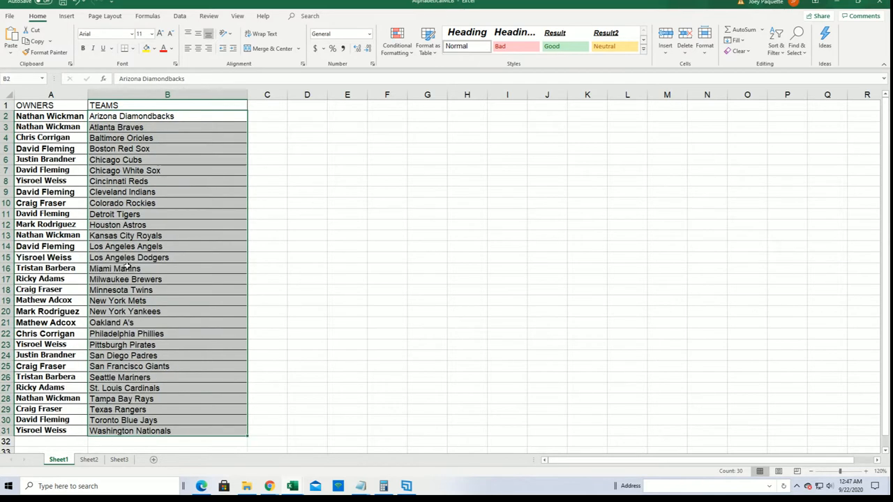